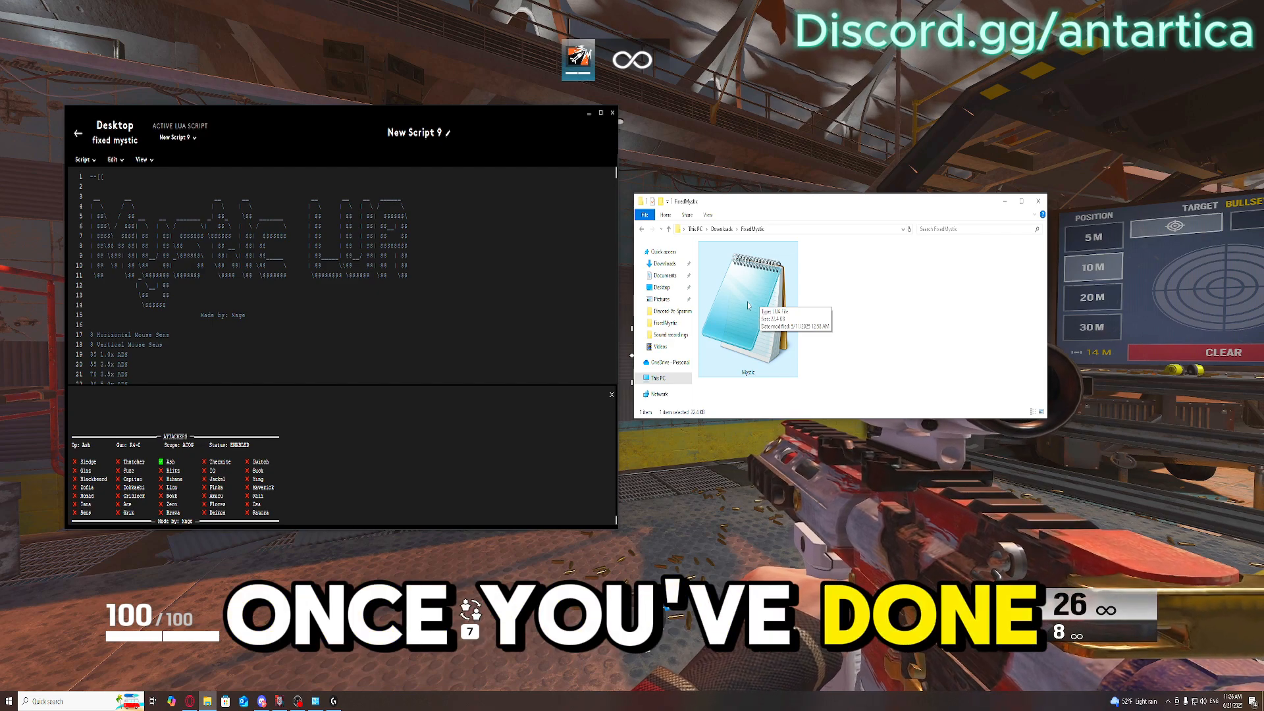
Load the Mystic script file in Notepad and select its entire text for copying.
double_click(747, 307)
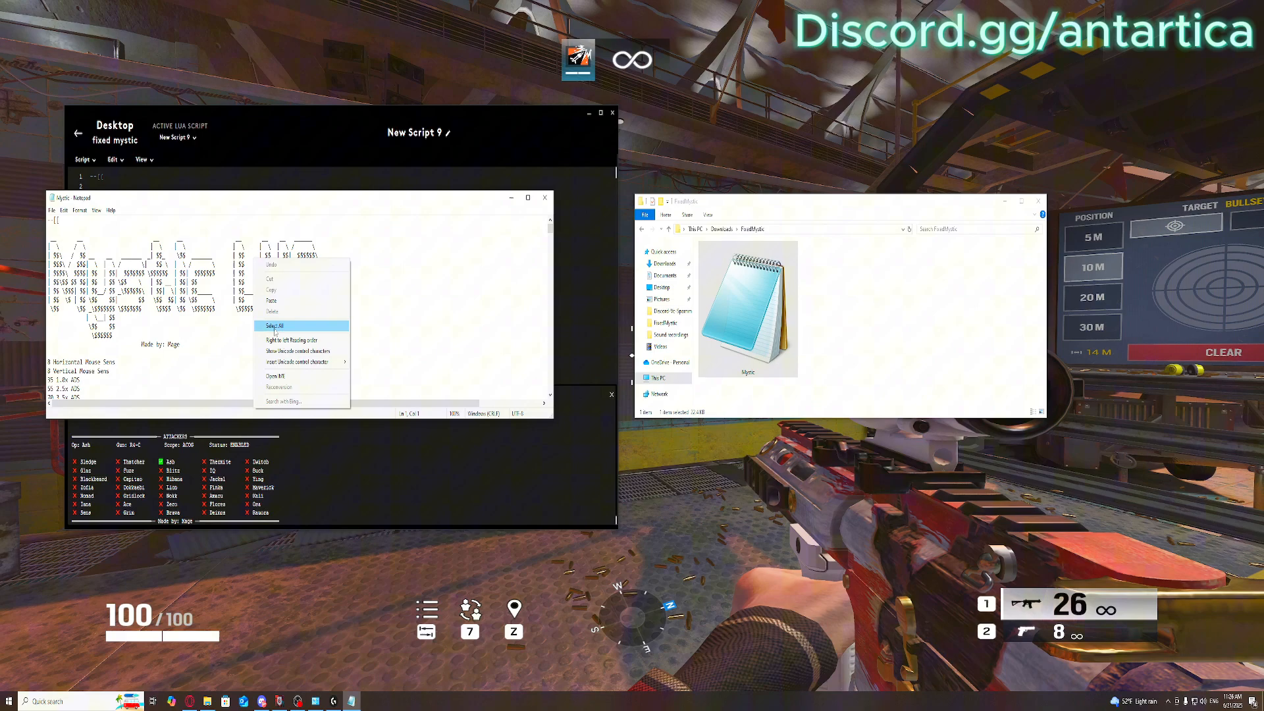
click(278, 326)
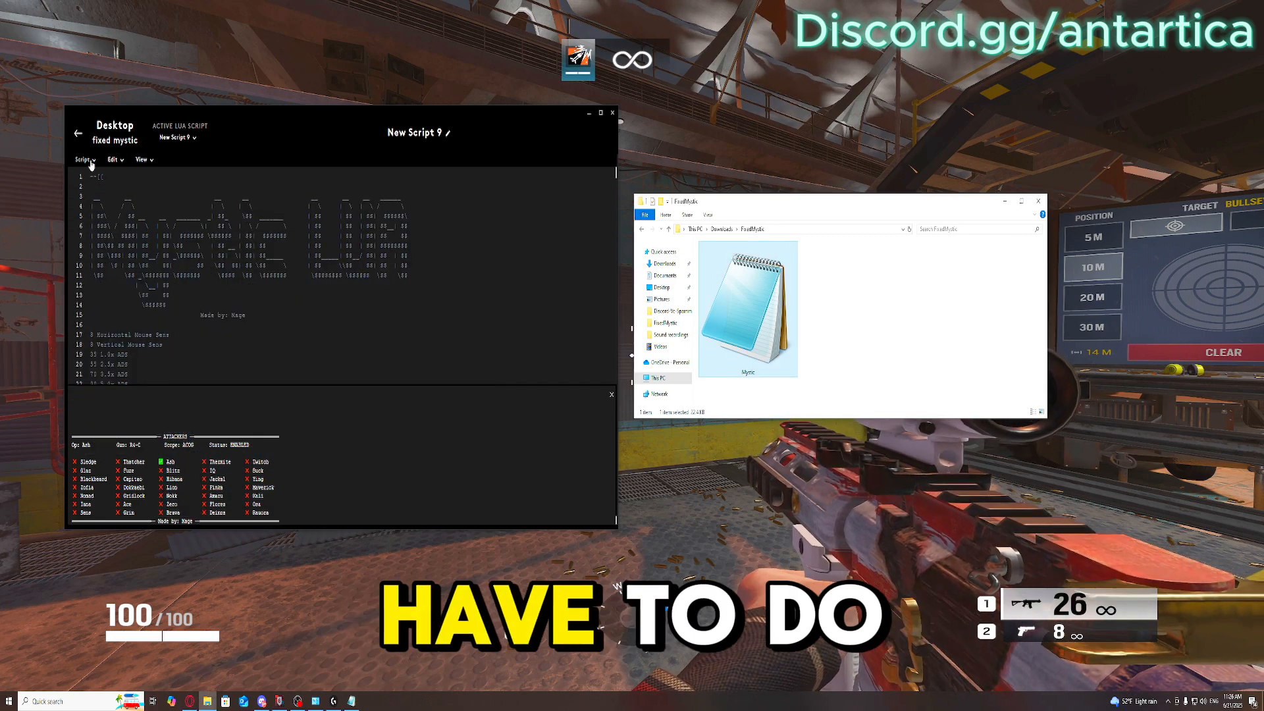
Create a new Desktop profile named 'mystic 1' from the Games & Applications overview.
click(83, 159)
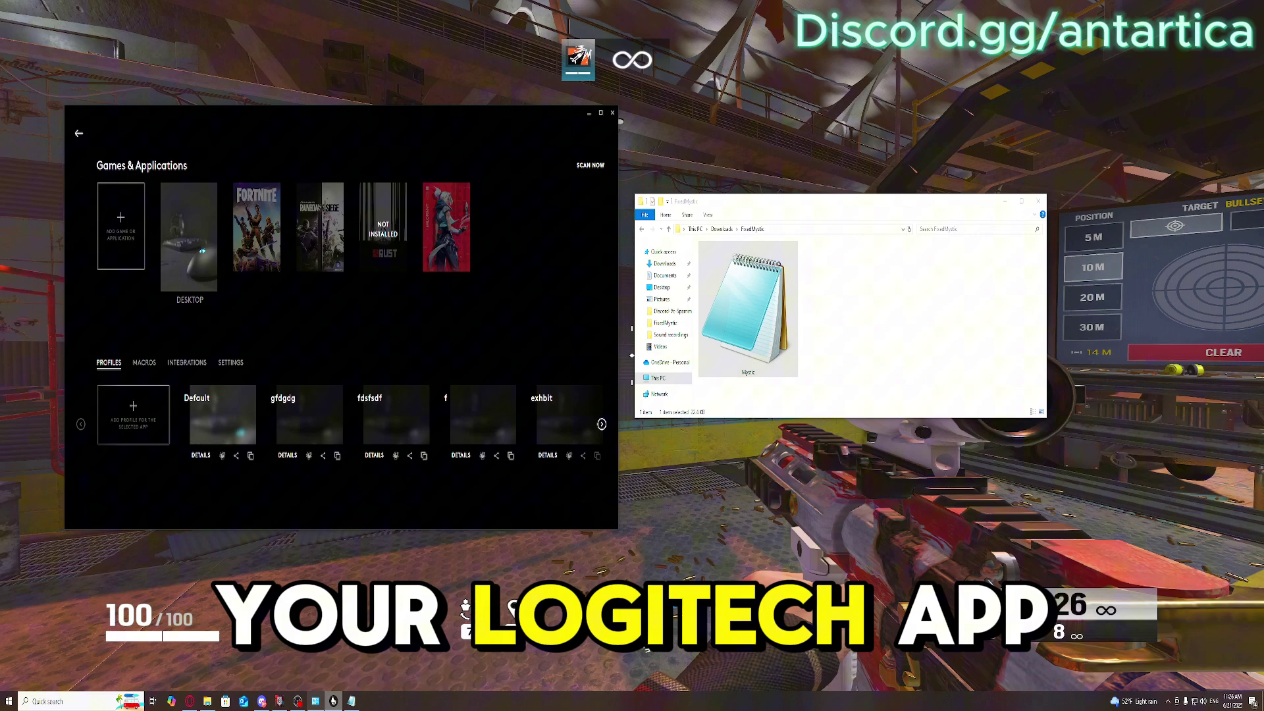
click(133, 407)
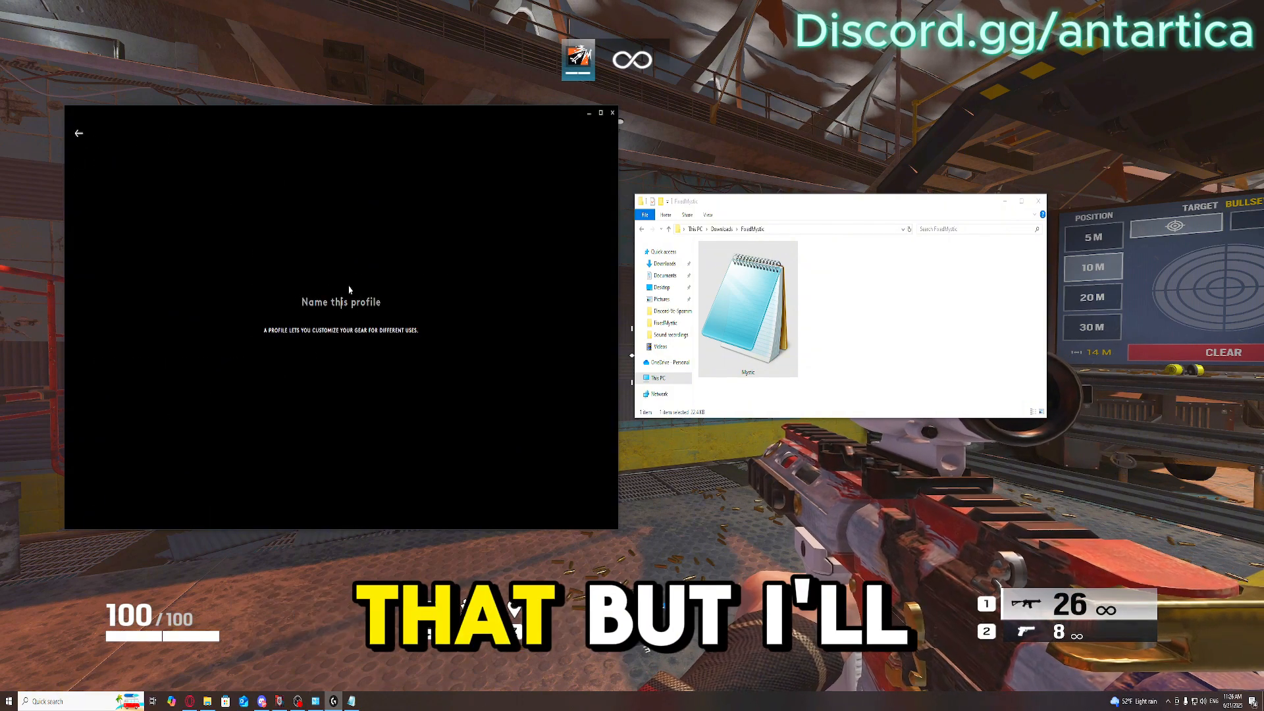
text(myst)
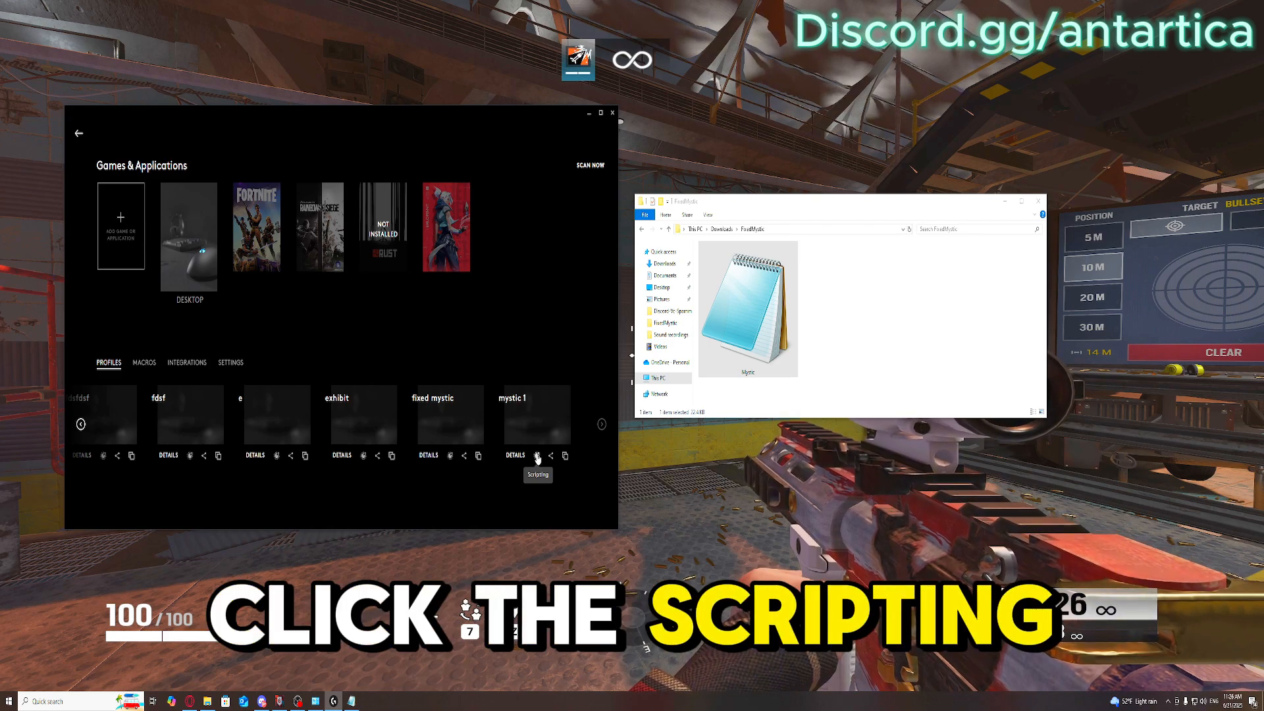
Create a new Lua script under mystic 1 and paste the copied Mystic recoil script into it.
click(537, 455)
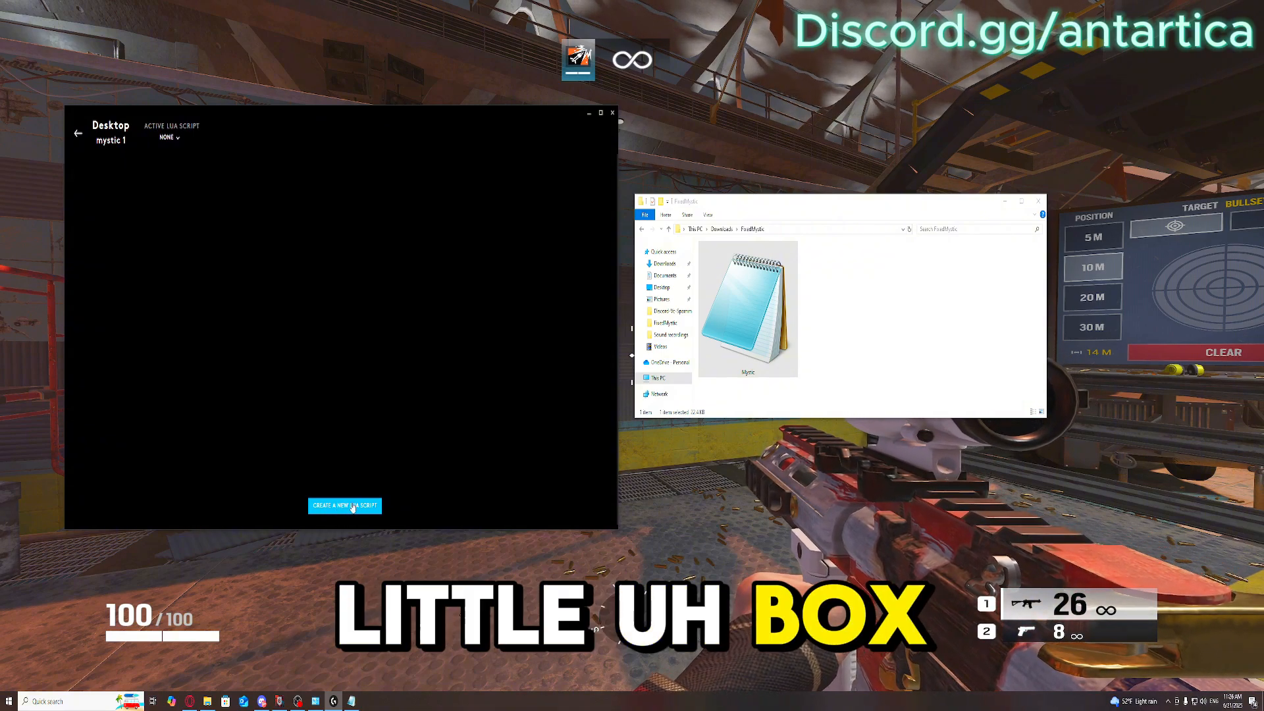
click(343, 505)
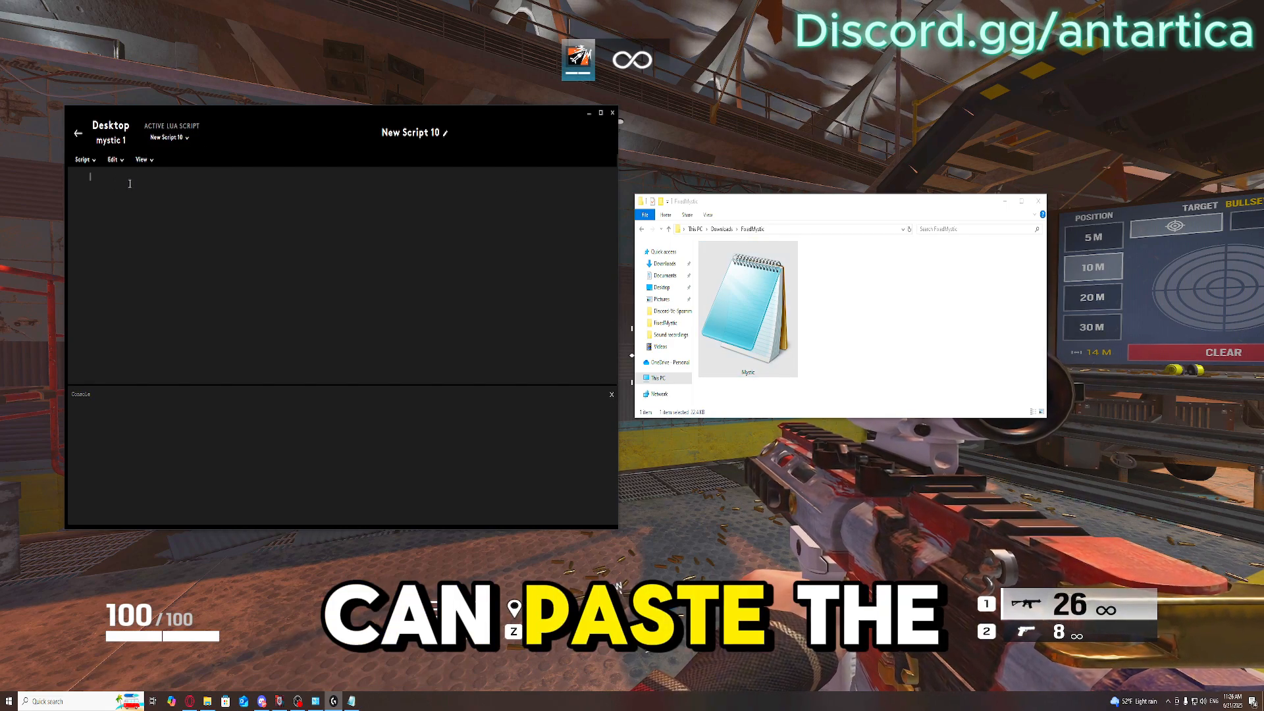
key(ctrl+v)
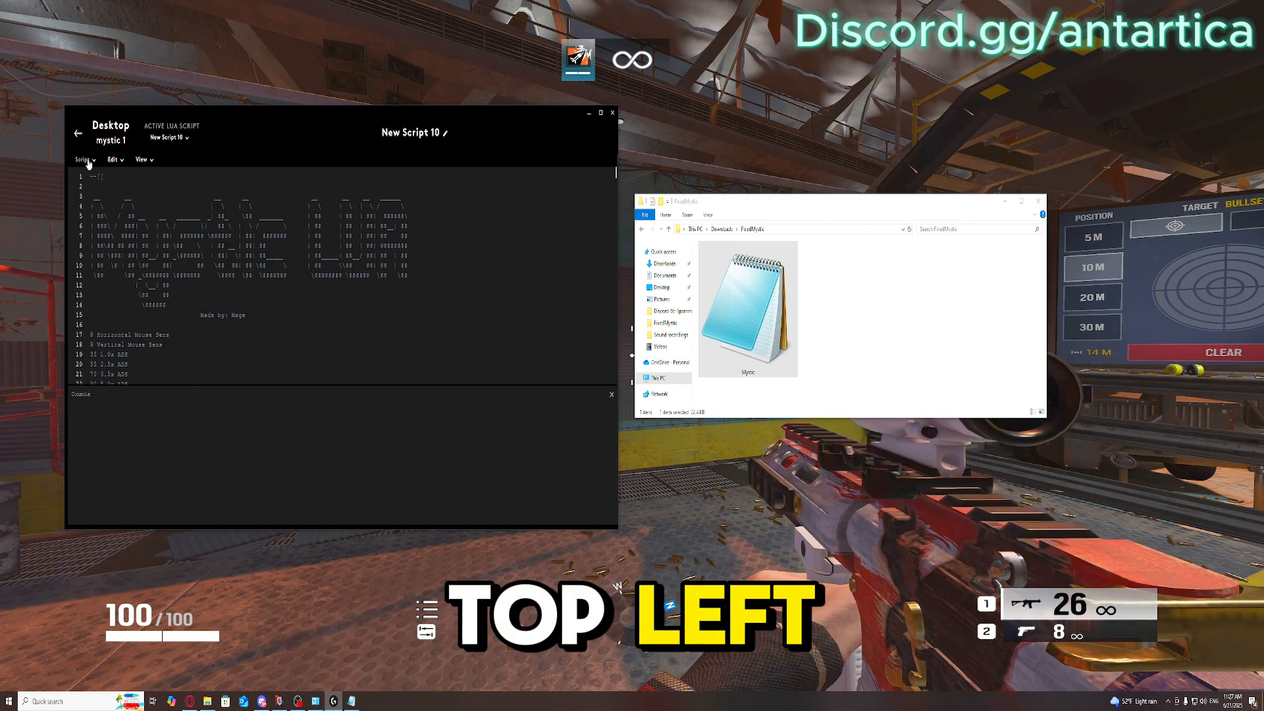
Save and run New Script 10 so its console output appears, then return to the profiles overview.
click(82, 159)
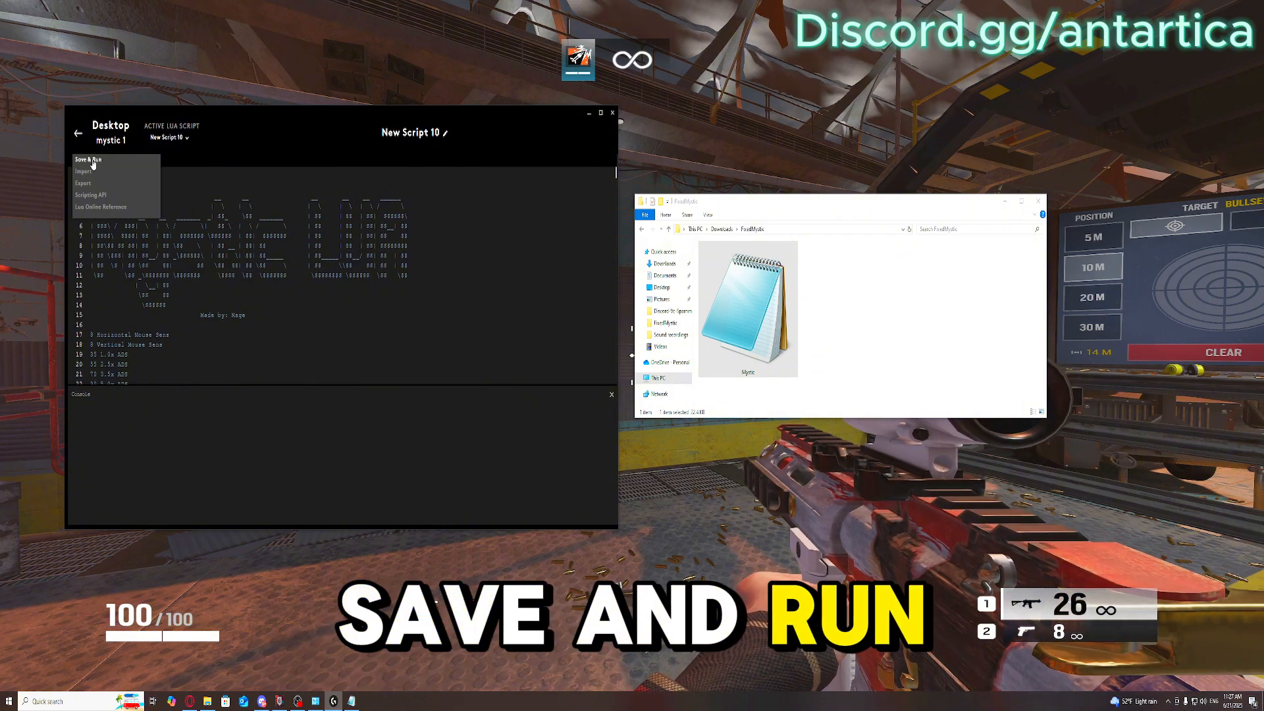
click(87, 159)
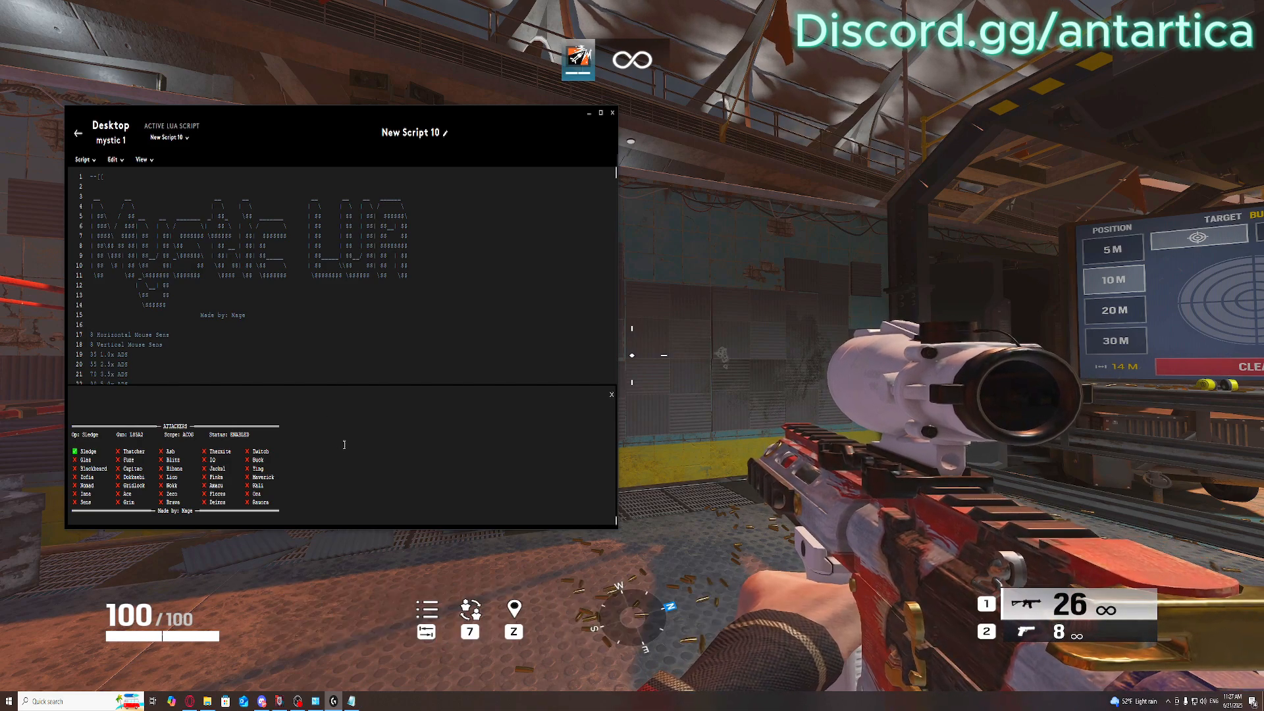
key(alt)
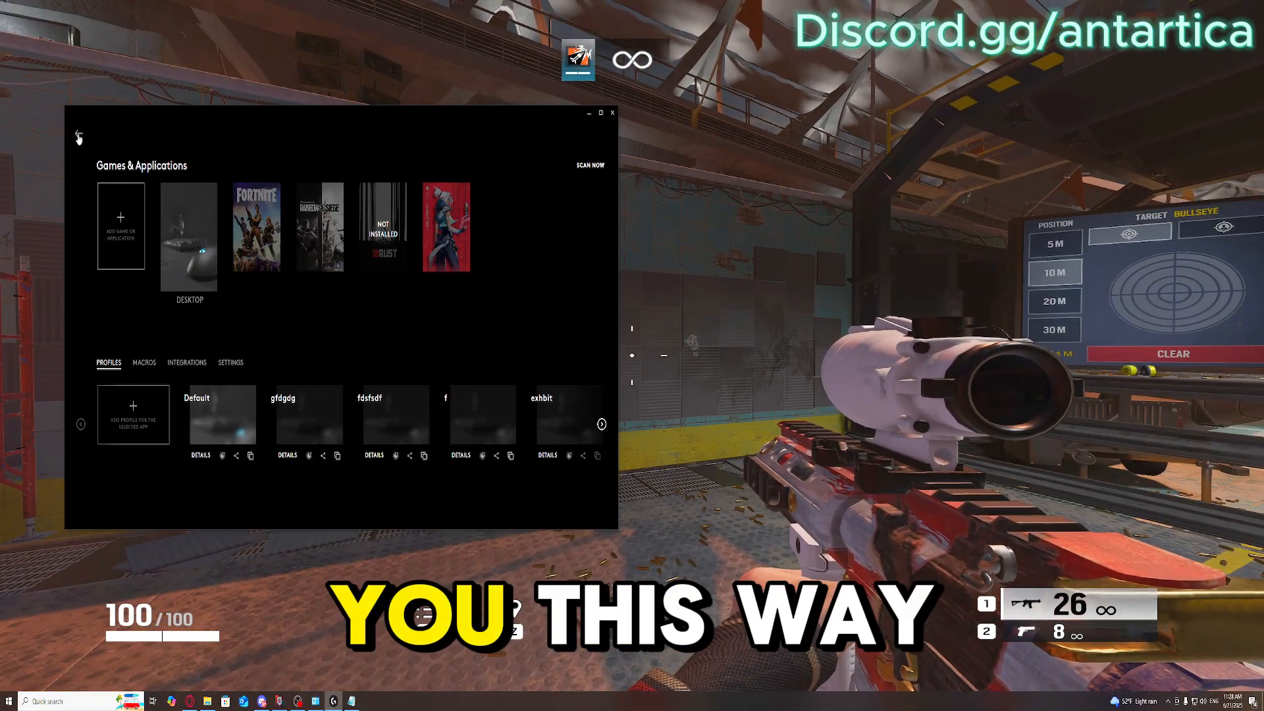
Show the PRO X SUPERLIGHT 2 assignments and expand the Desktop profile list including mystic.
click(188, 234)
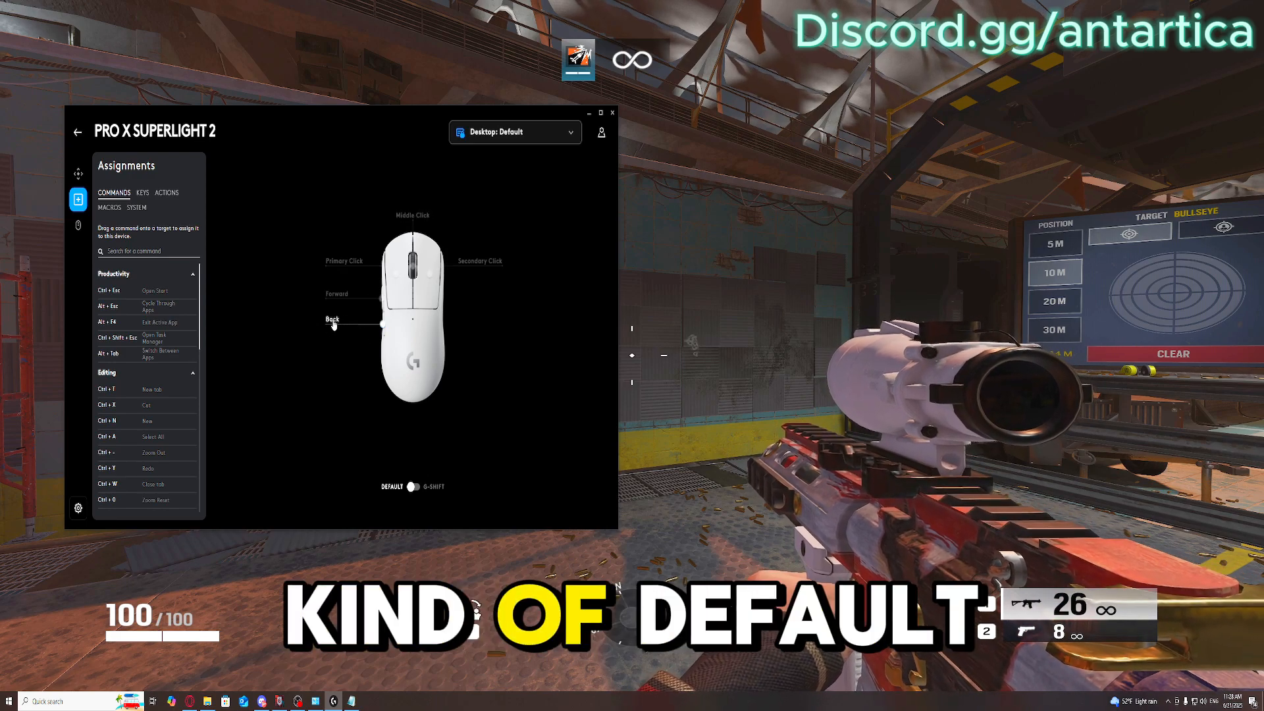
click(331, 319)
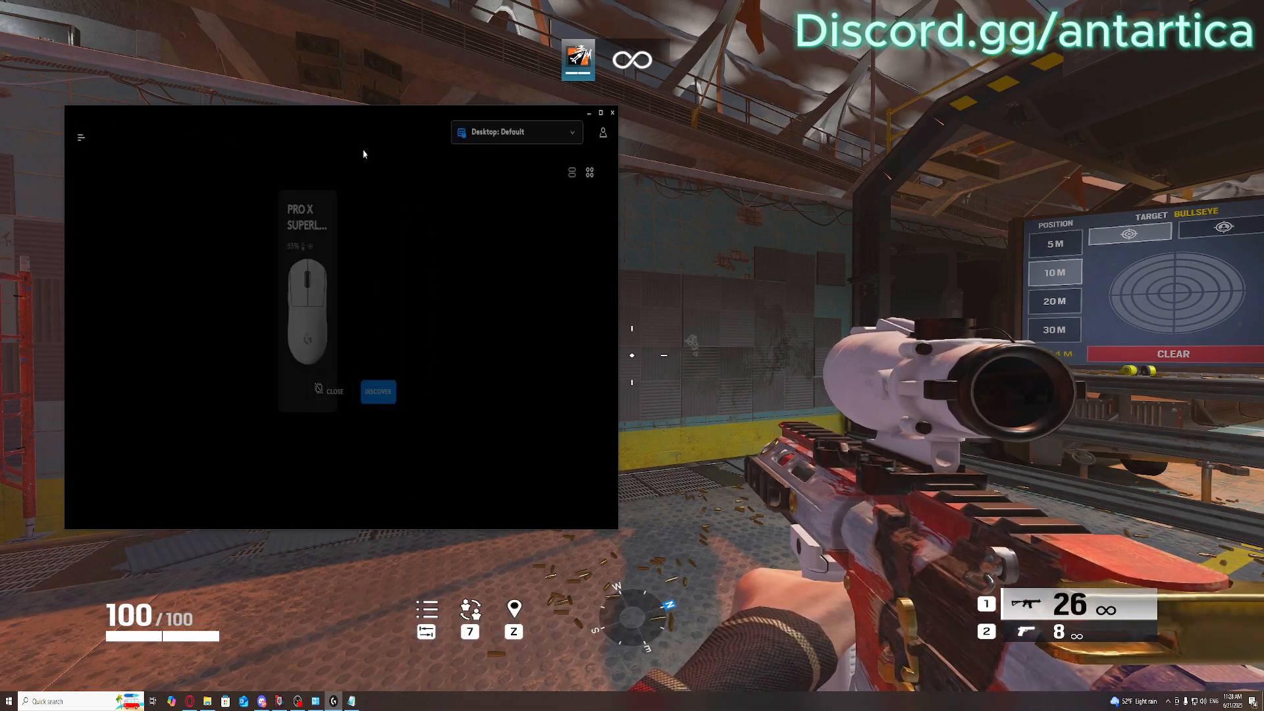
click(516, 131)
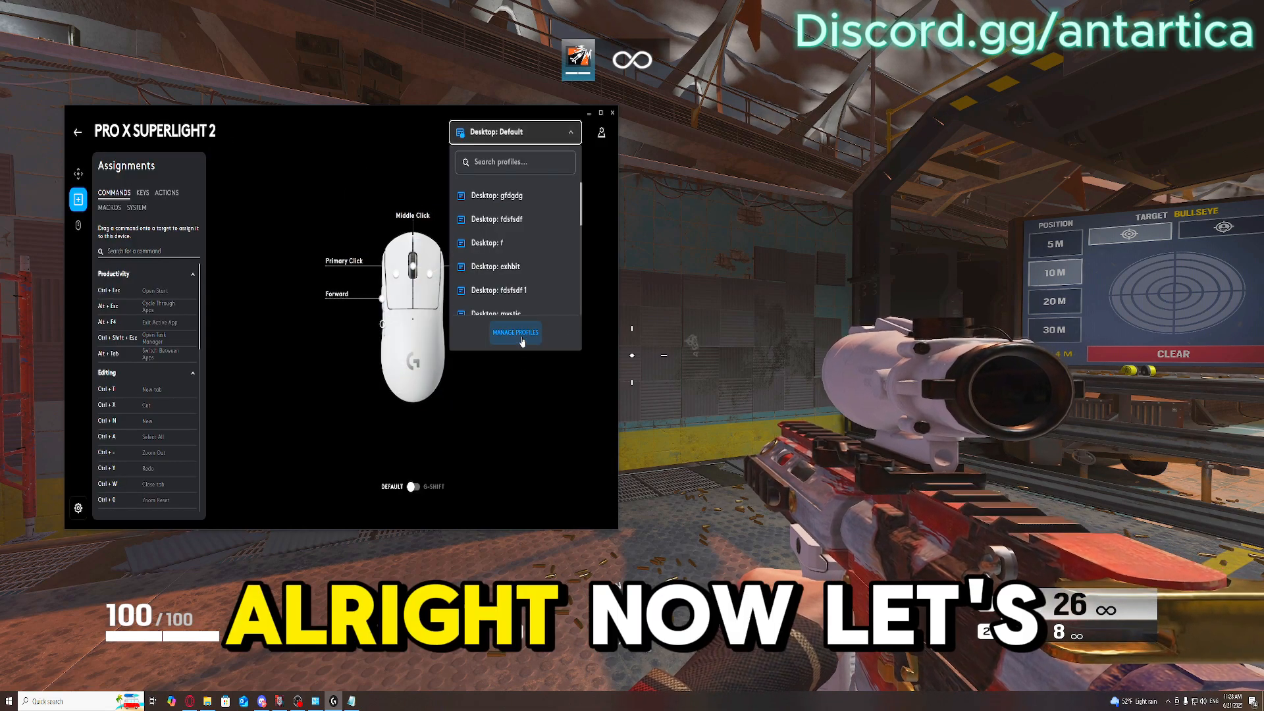
Reopen mystic 1's New Script 10 editor with the console showing the defenders operator menu.
click(514, 331)
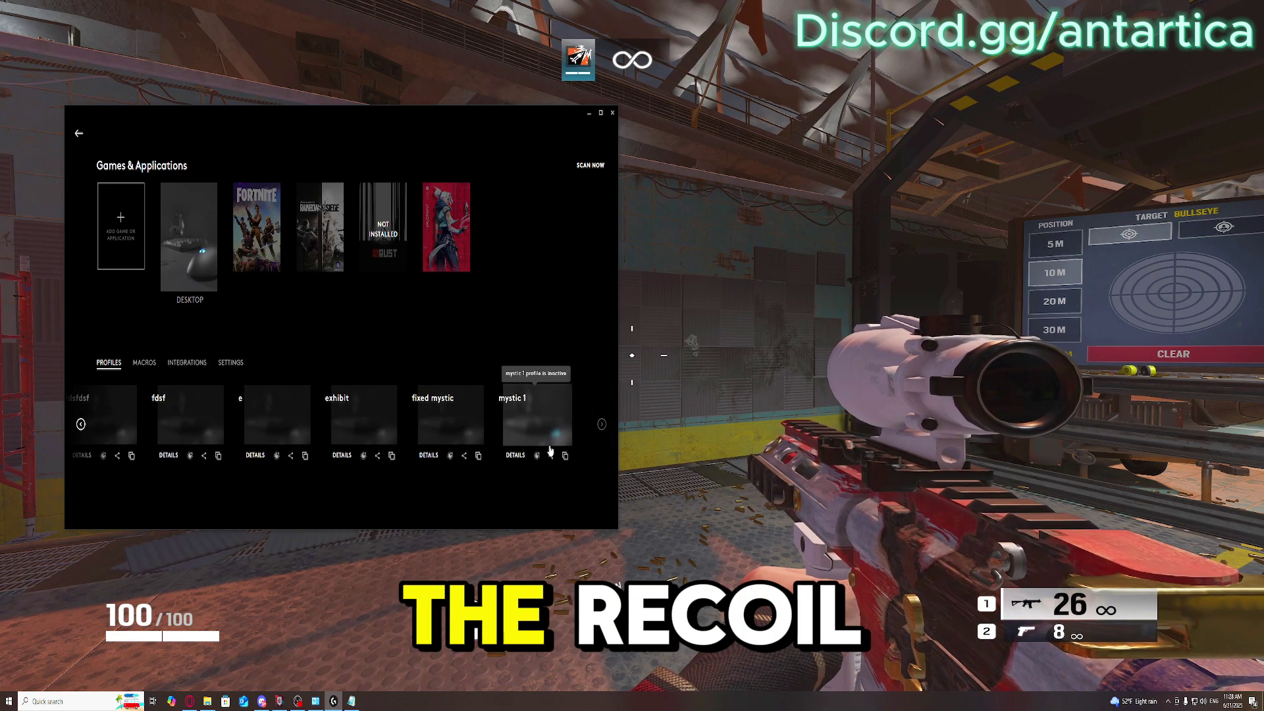
click(515, 454)
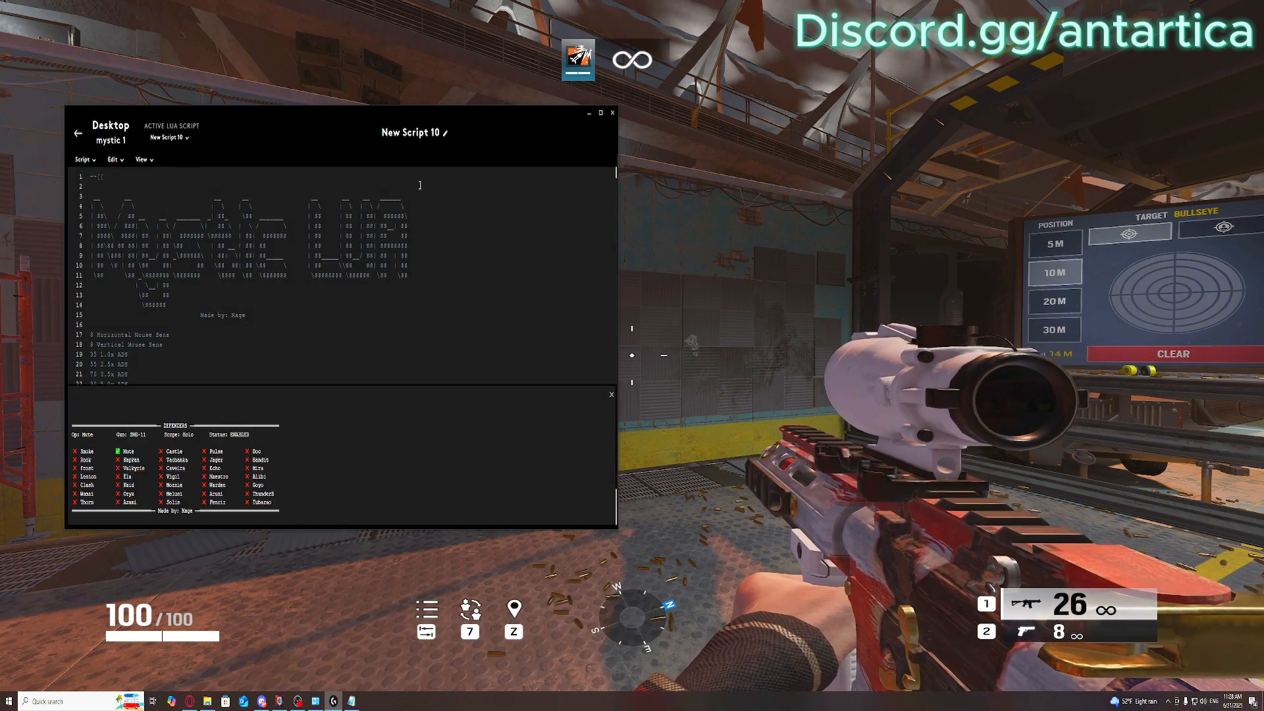